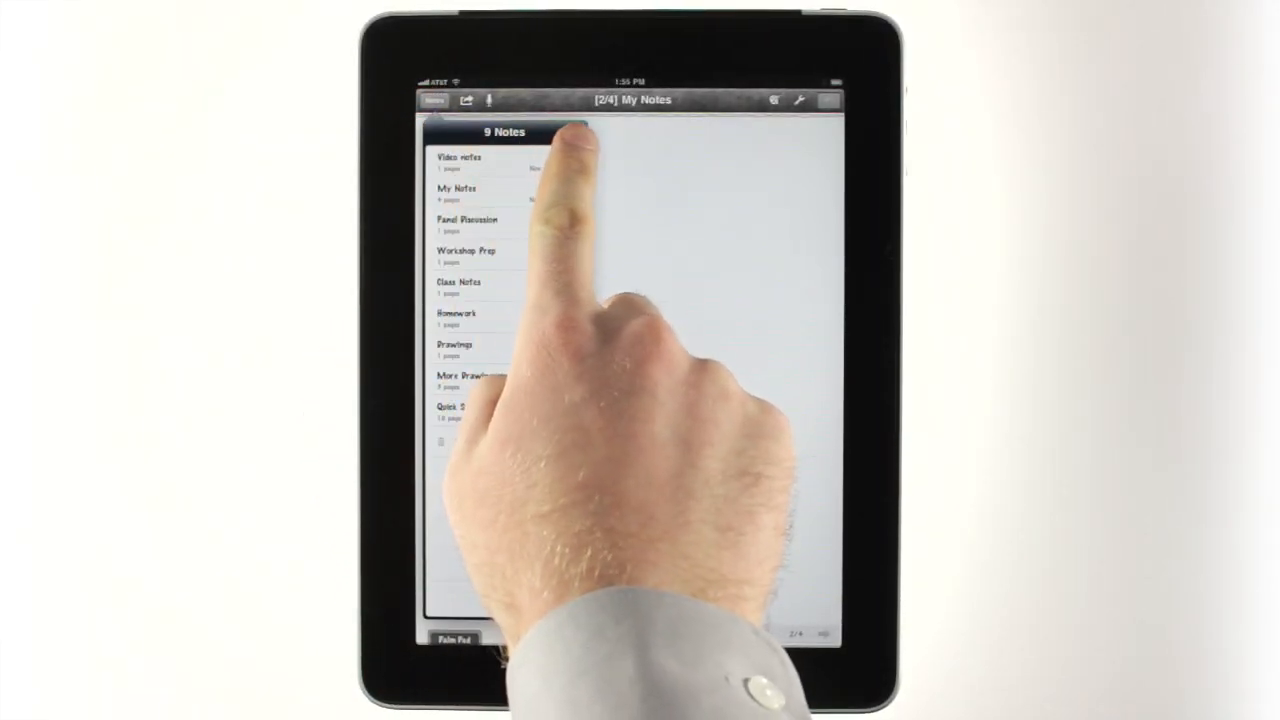
Step: Create a new note named Nov-21 Note from the Notes list
{"action": "left_click", "coordinate": [576, 132]}
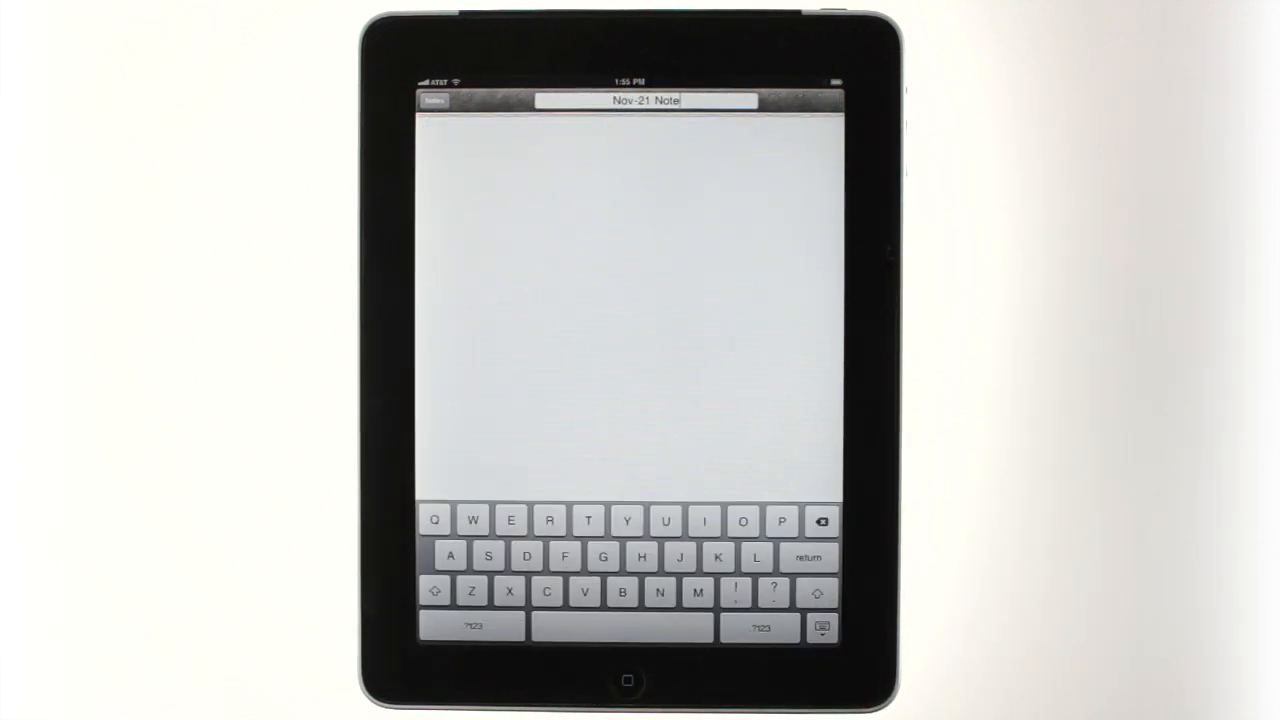
{"action": "left_click", "coordinate": [820, 628]}
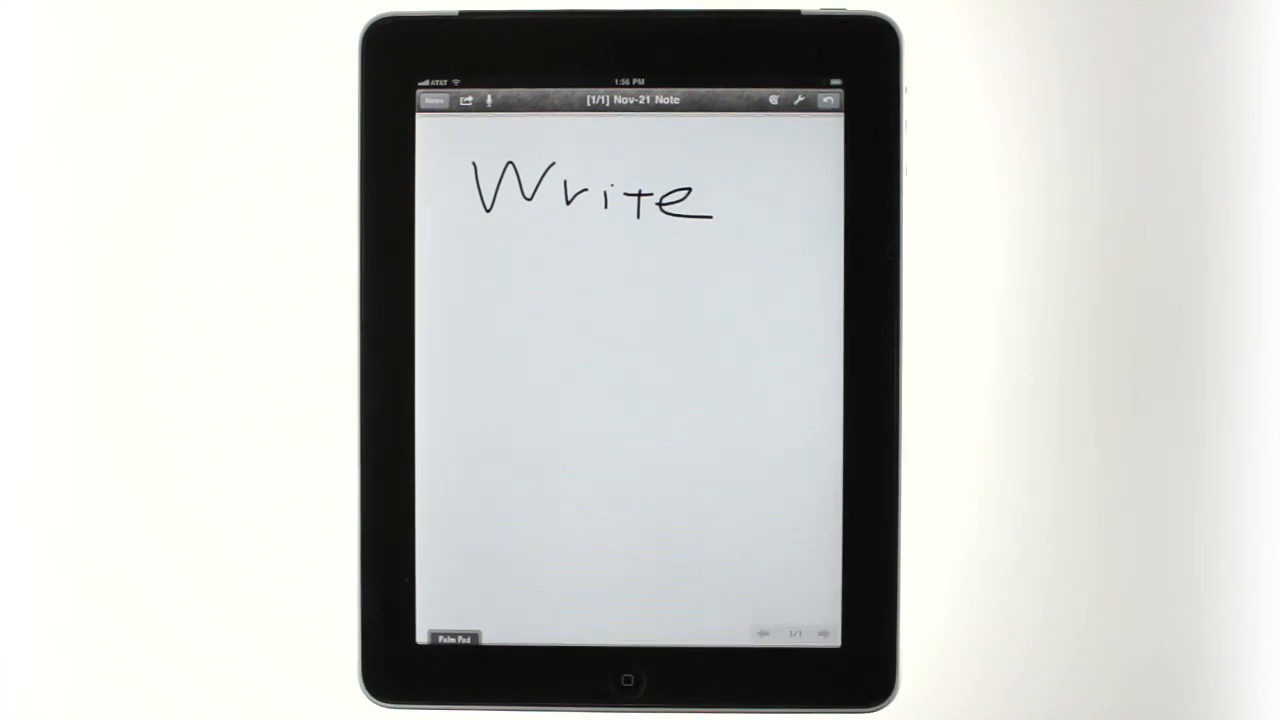
Step: Draw a vector triangle below the handwritten word Write and add a text box lower on the page
{"action": "left_click_drag", "start_coordinate": [510, 260], "coordinate": [550, 236]}
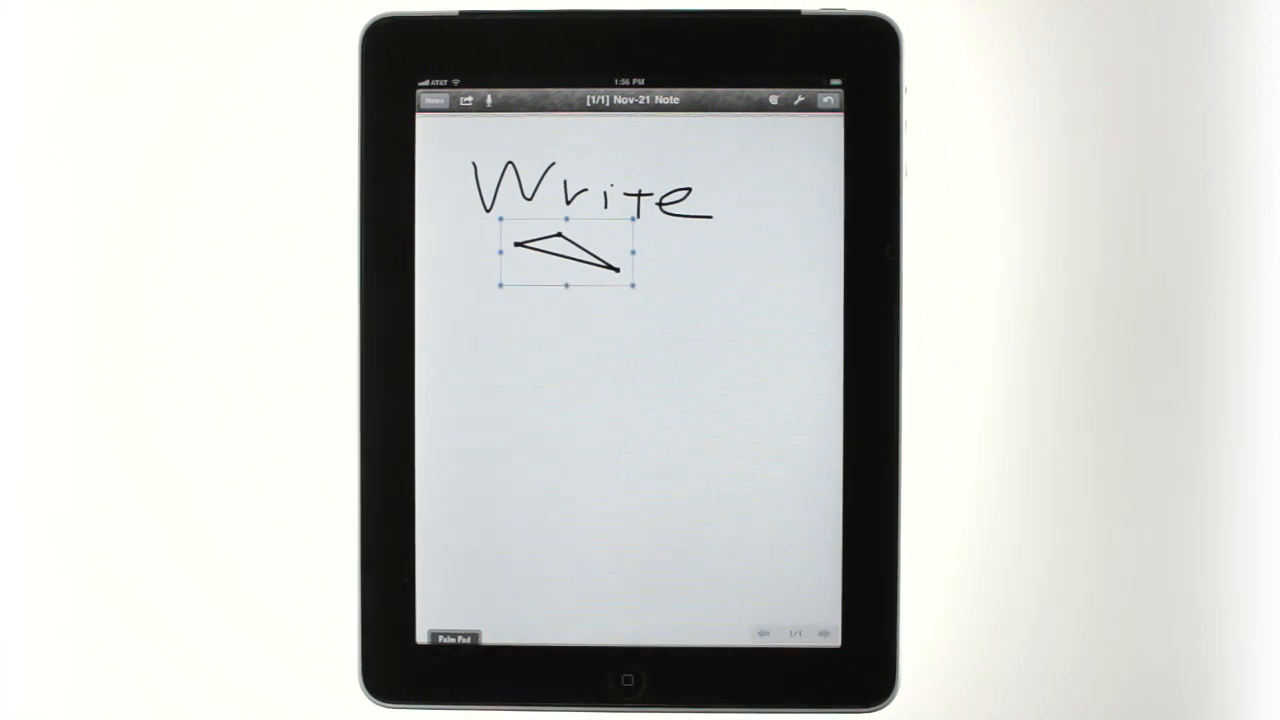
{"action": "left_click", "coordinate": [588, 356]}
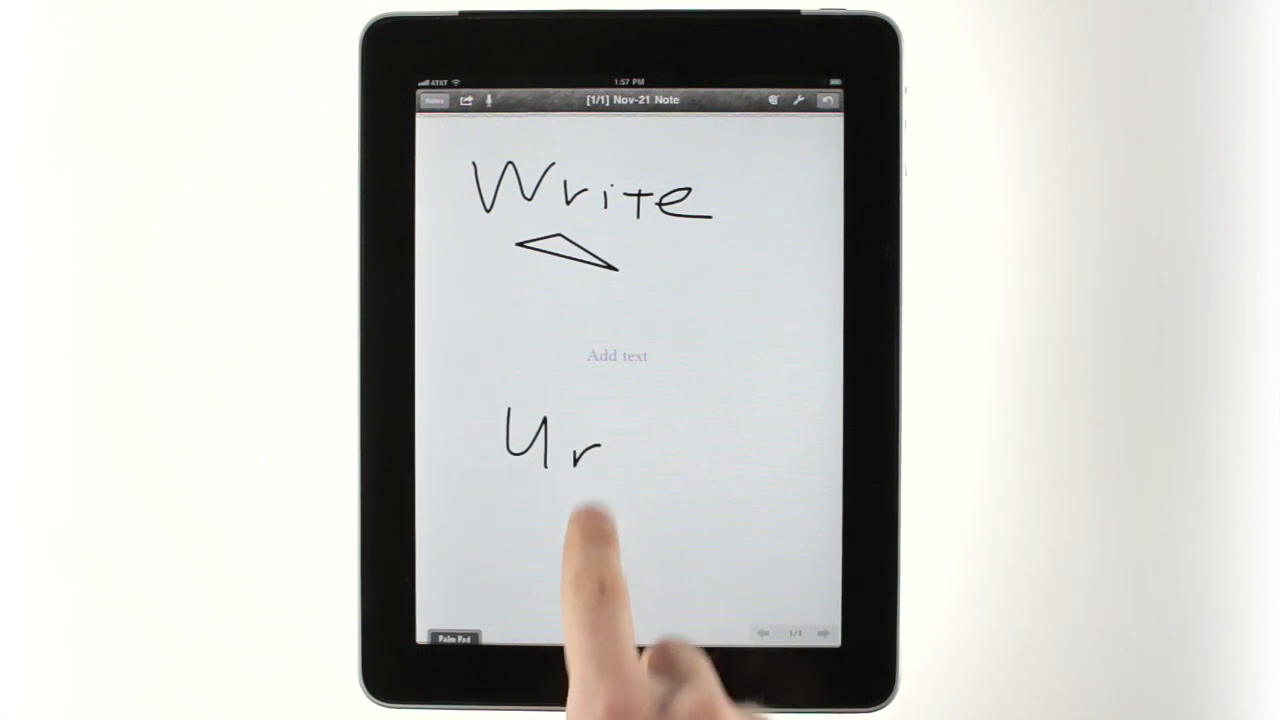
{"action": "left_click_drag", "start_coordinate": [570, 450], "coordinate": [690, 450]}
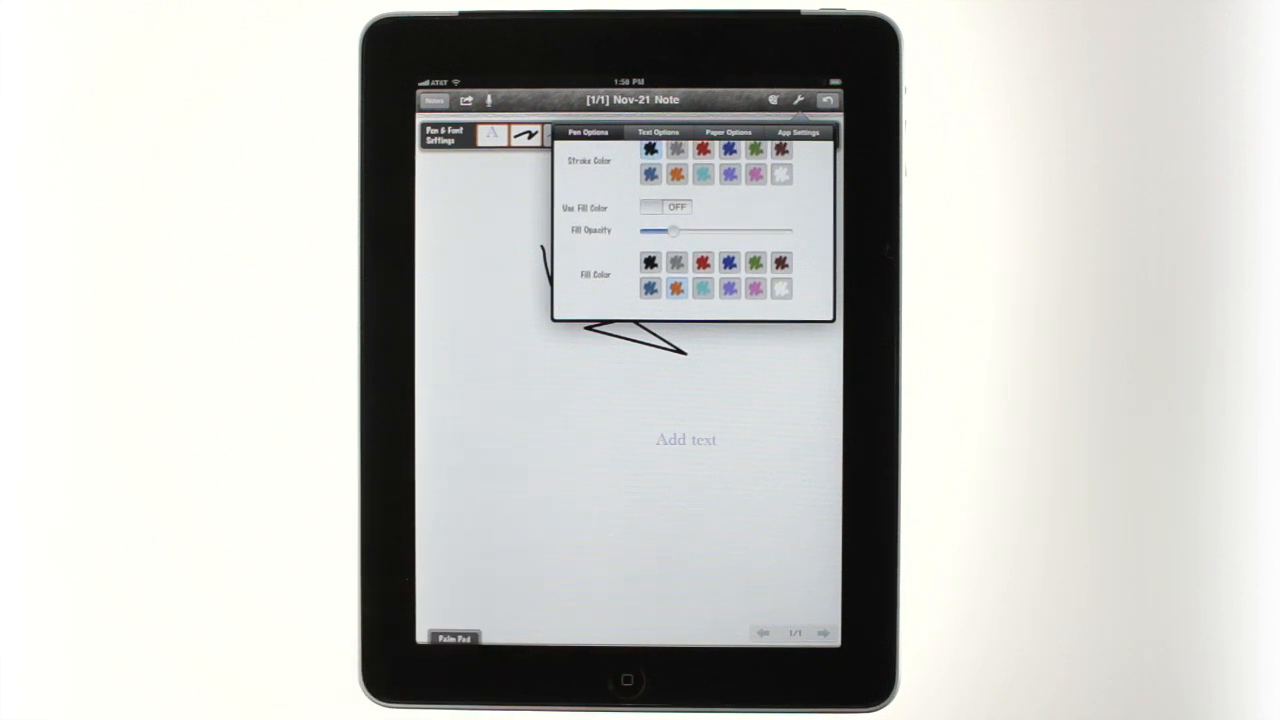
Step: Choose a stroke colour in Pen Options within Pen & Tool Settings
{"action": "left_click", "coordinate": [728, 132]}
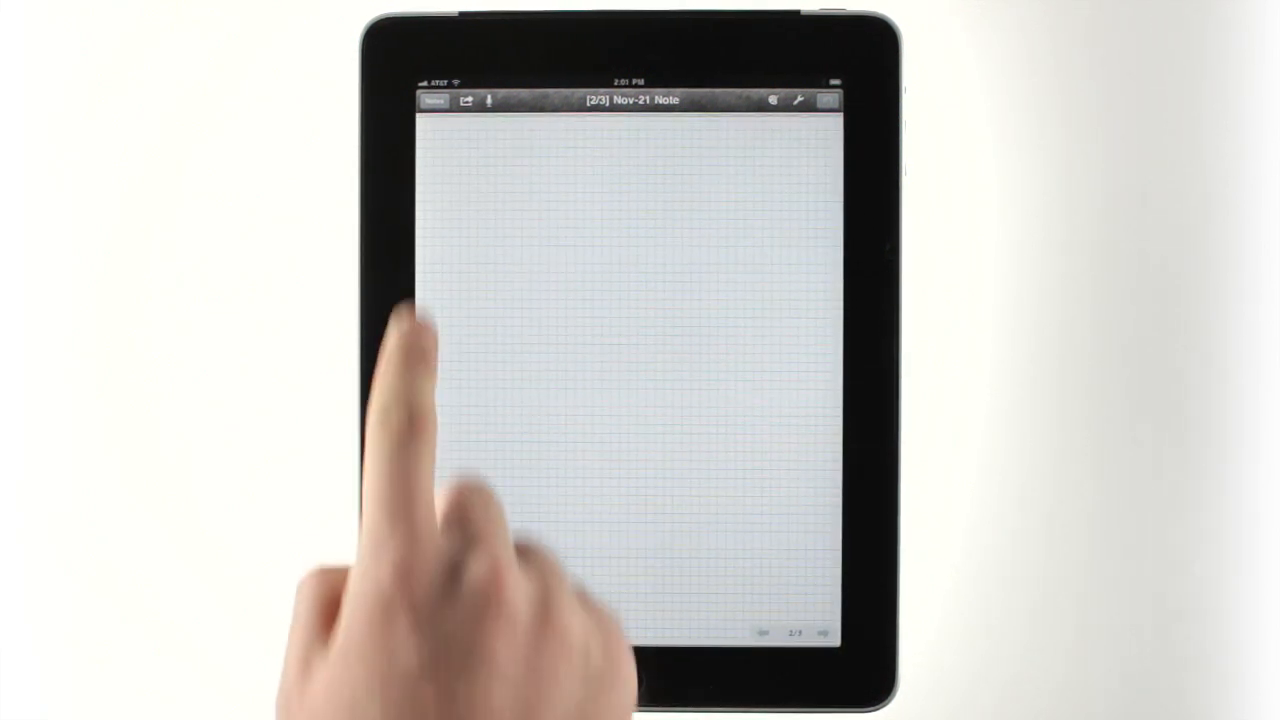
Step: Delete the My Notes entry from the Notes list and check the Trash entry
{"action": "left_click", "coordinate": [434, 100]}
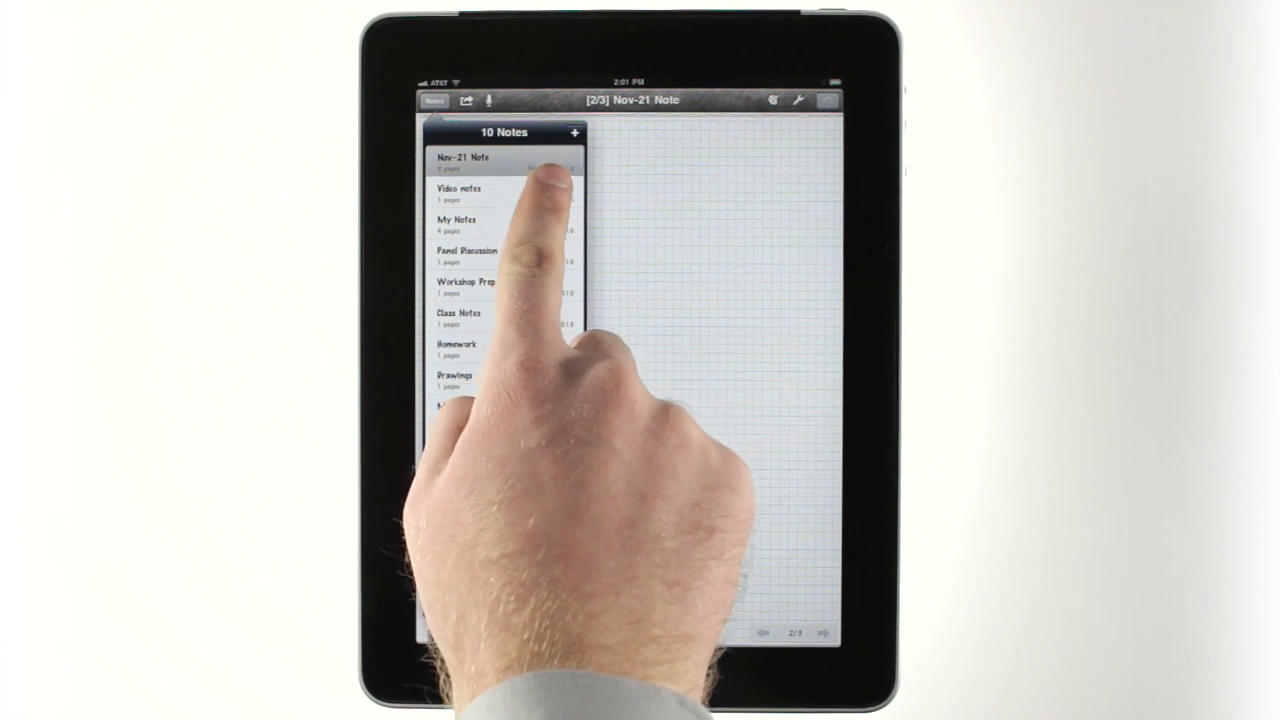
{"action": "left_click", "coordinate": [480, 160]}
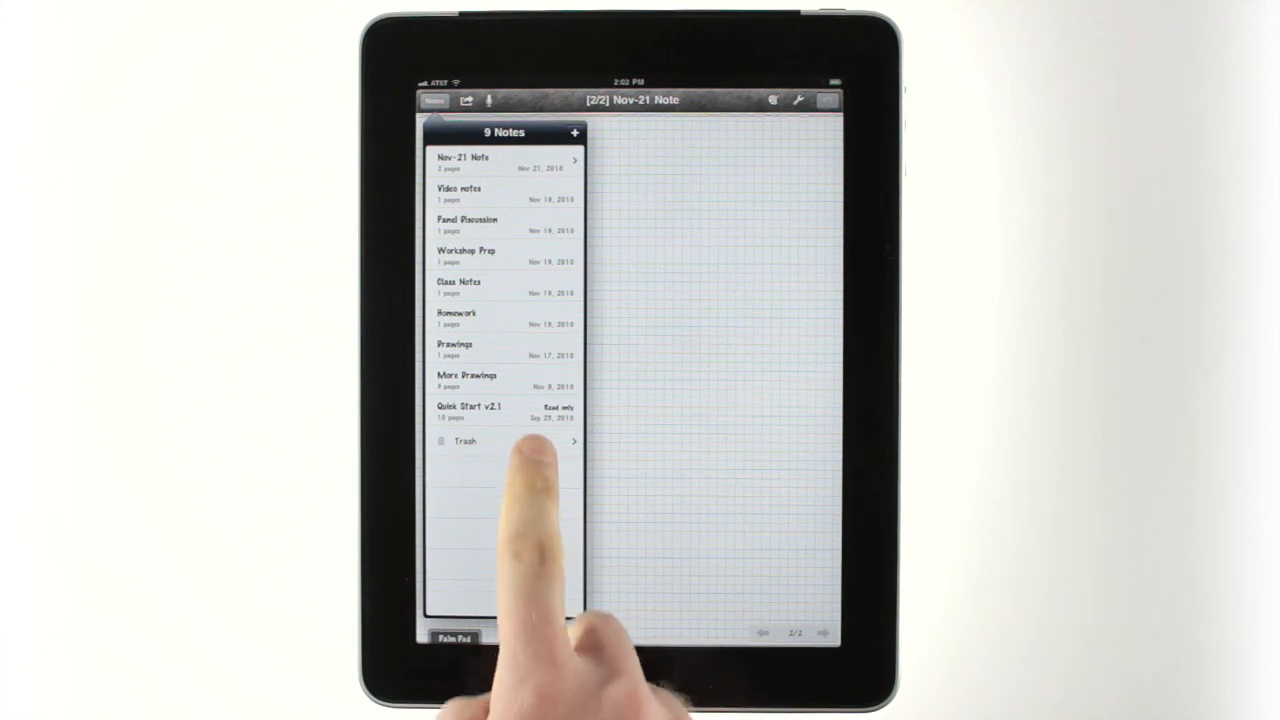
{"action": "left_click", "coordinate": [466, 442]}
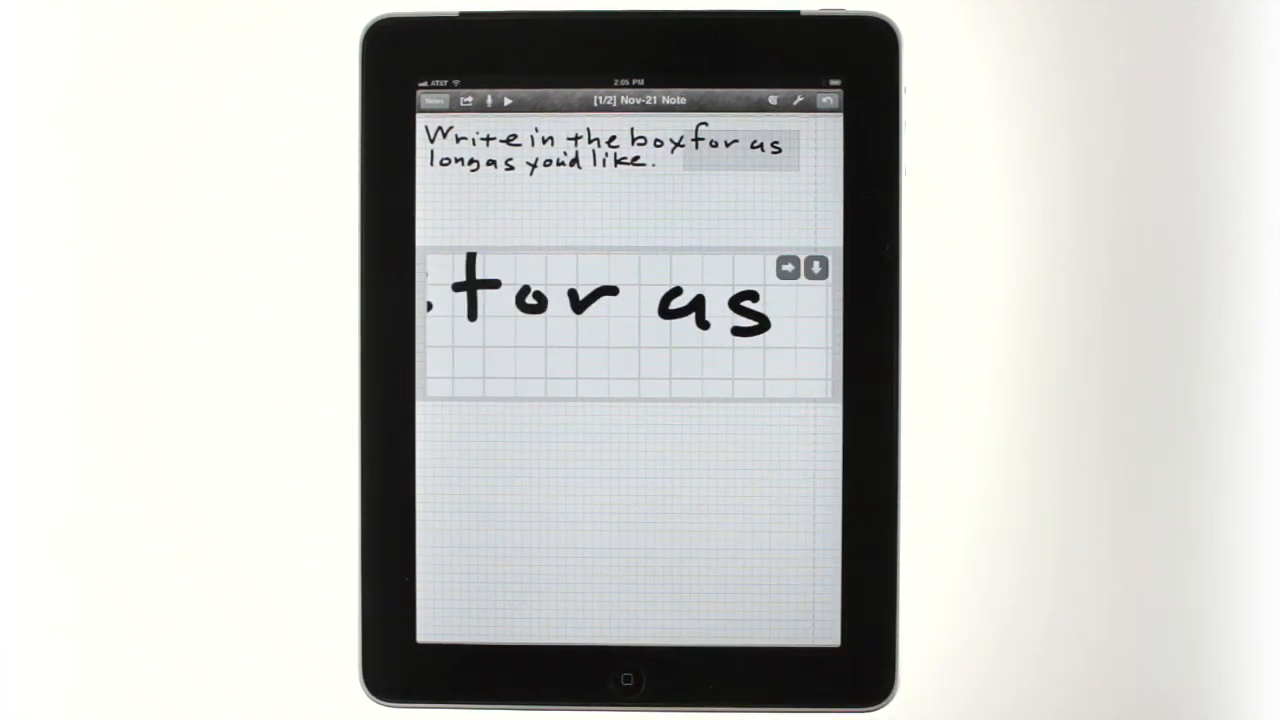
Step: Handwrite "Write in the box for as long as you'd like" in the Close-up writing box
{"action": "left_click", "coordinate": [790, 268]}
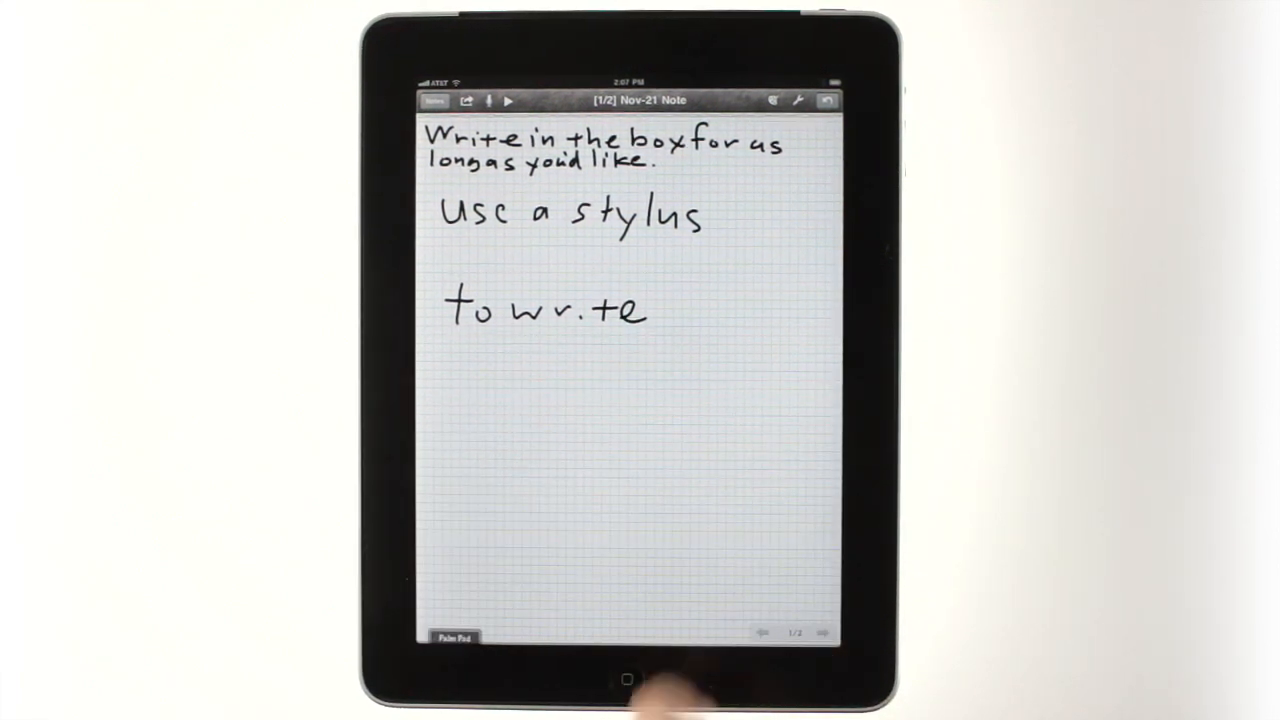
Step: Show the App Settings tab with paper line spacing and selection gesture options
{"action": "left_click", "coordinate": [796, 100]}
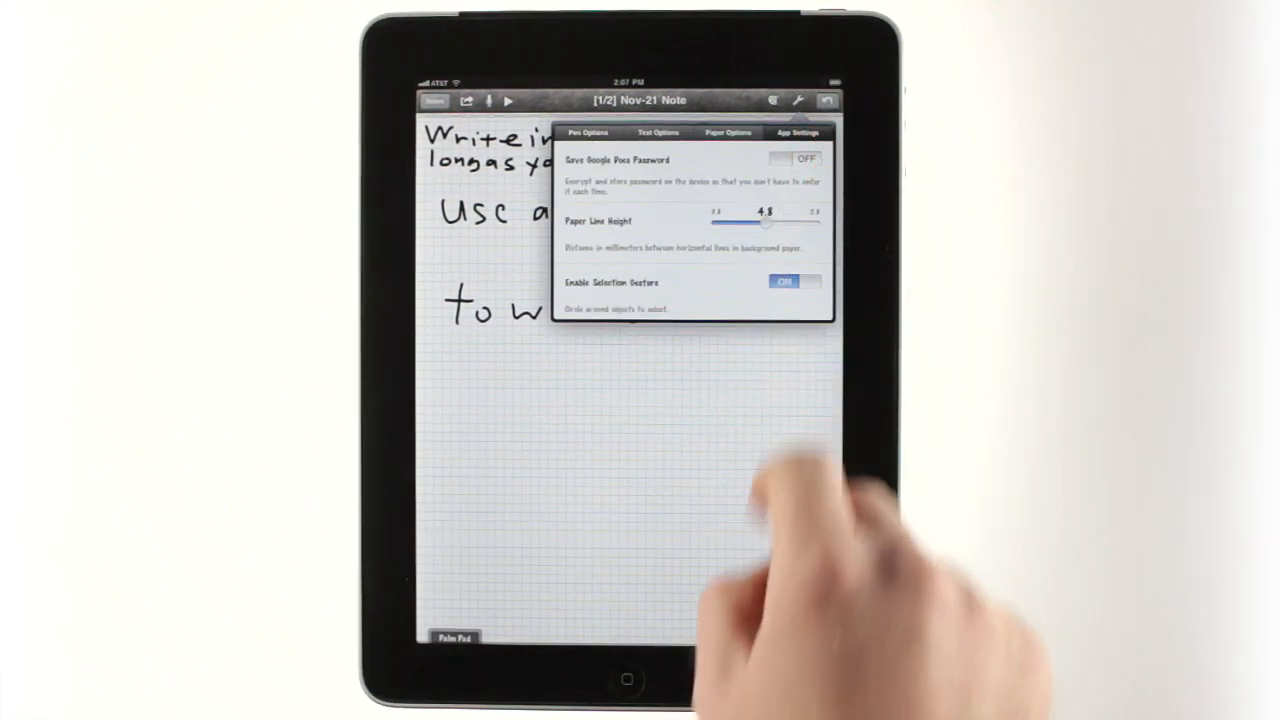